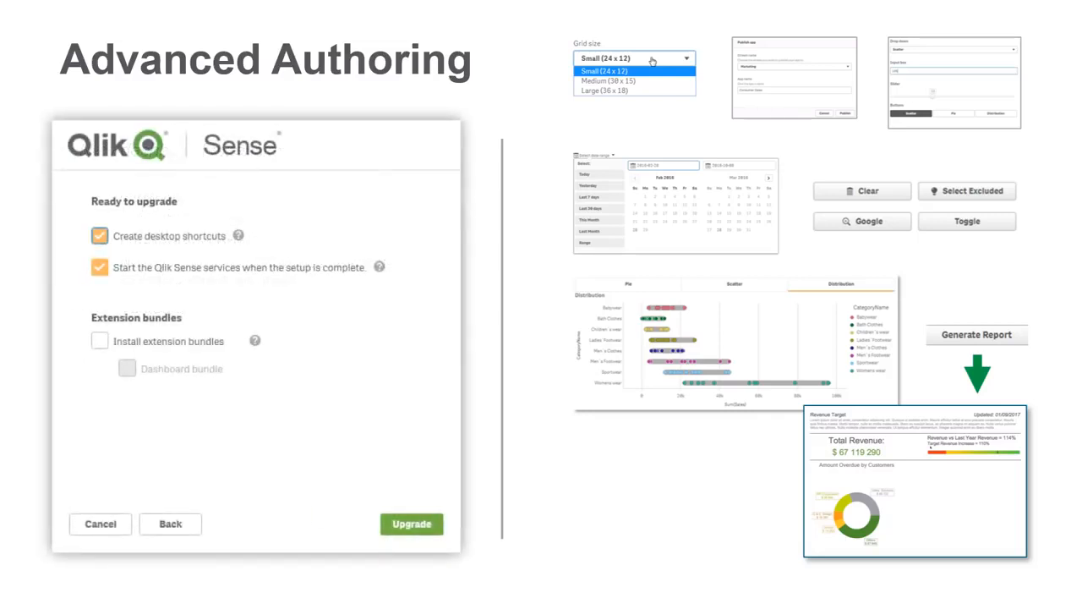
# Open the Tabbed Container sheet and view the monthly table, category contribution and daily sales charts.
pyautogui.click(99, 340)
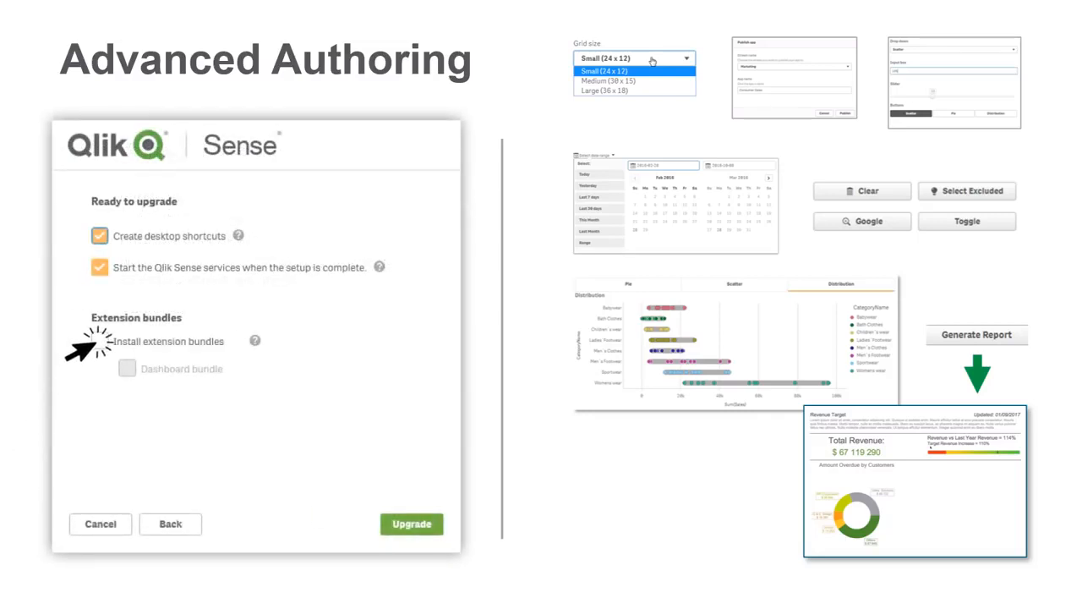
pyautogui.click(100, 340)
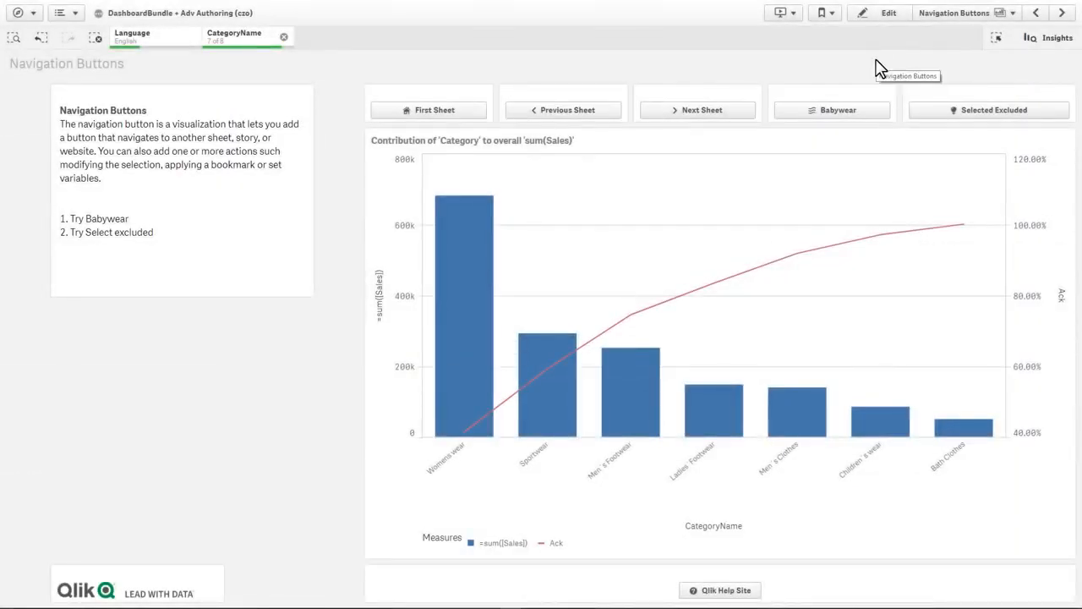
pyautogui.click(832, 109)
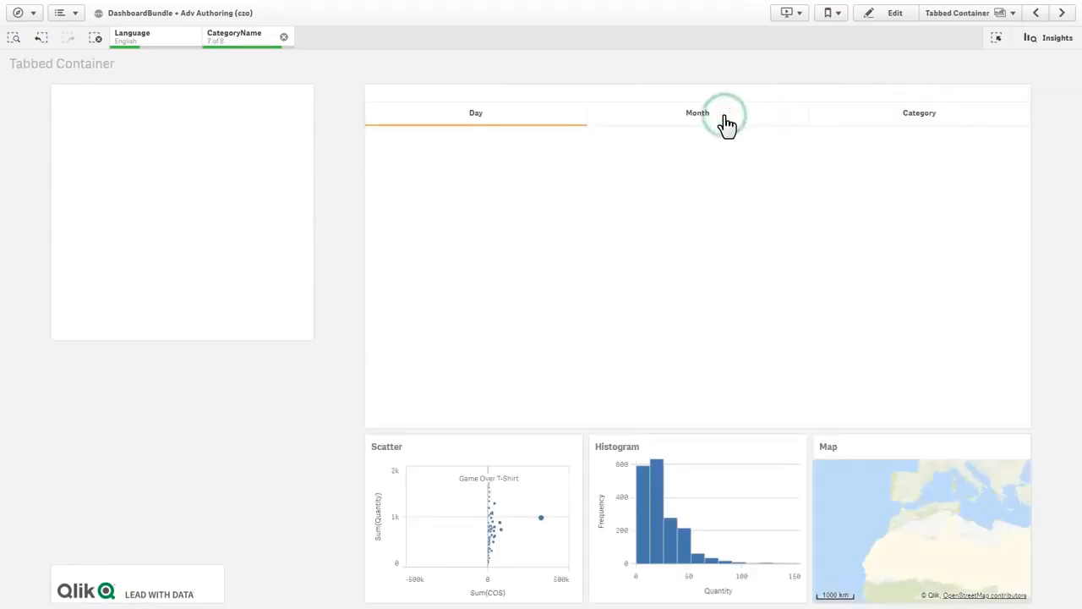
pyautogui.click(697, 112)
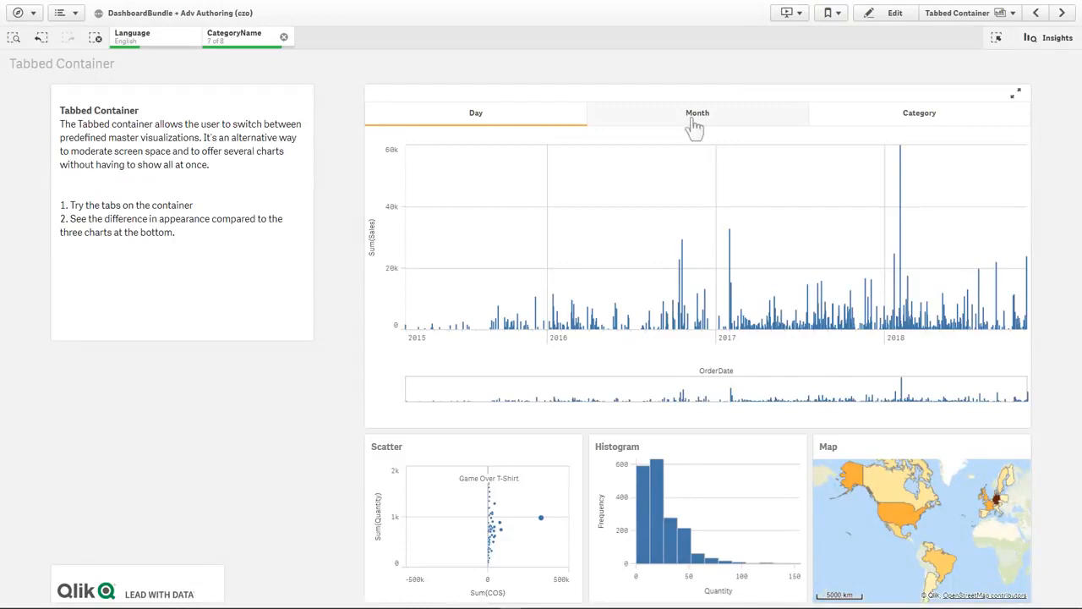
pyautogui.click(696, 112)
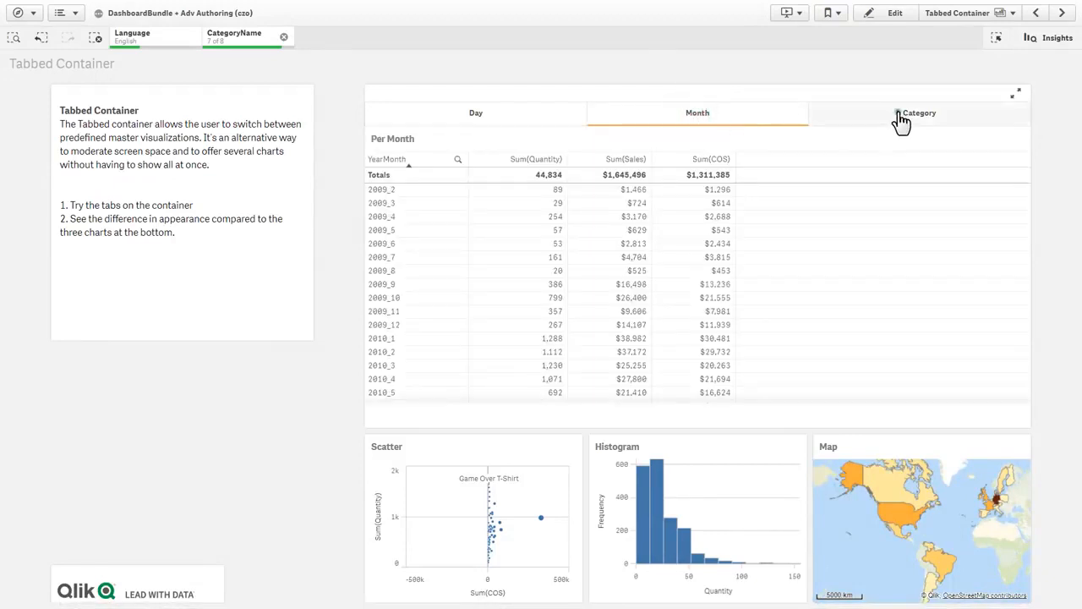
pyautogui.click(919, 112)
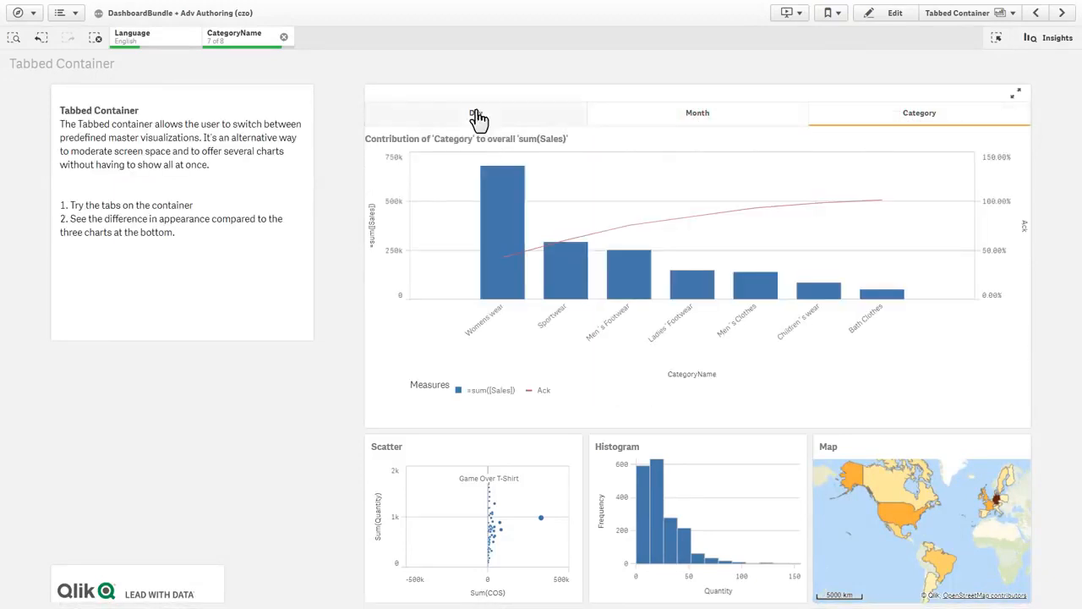
pyautogui.click(475, 112)
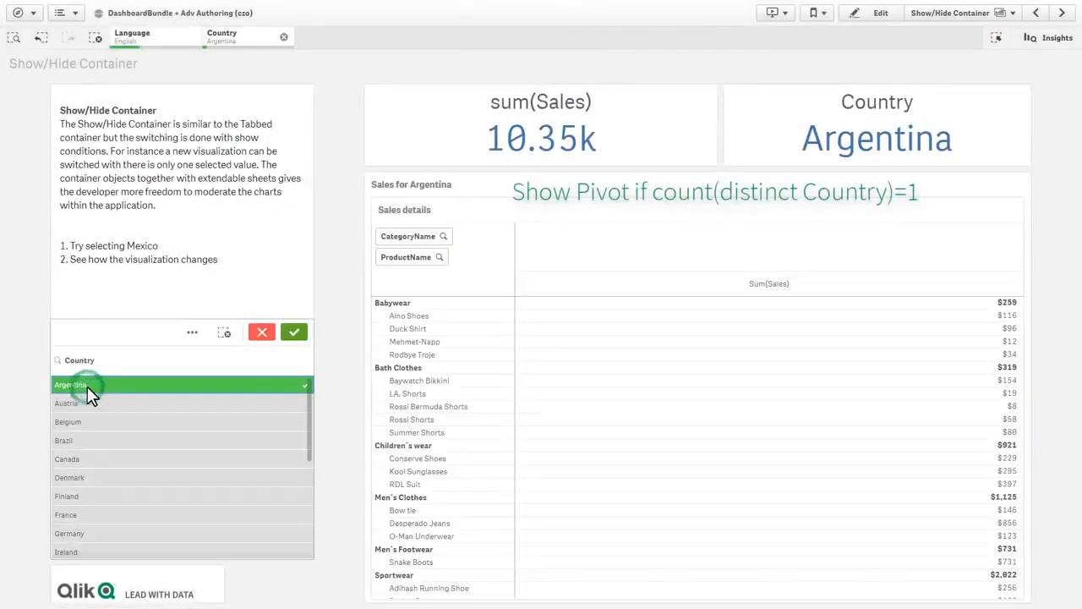
# Deselect Argentina in the Country filter pane to restore the all-countries sales treemap.
pyautogui.click(71, 385)
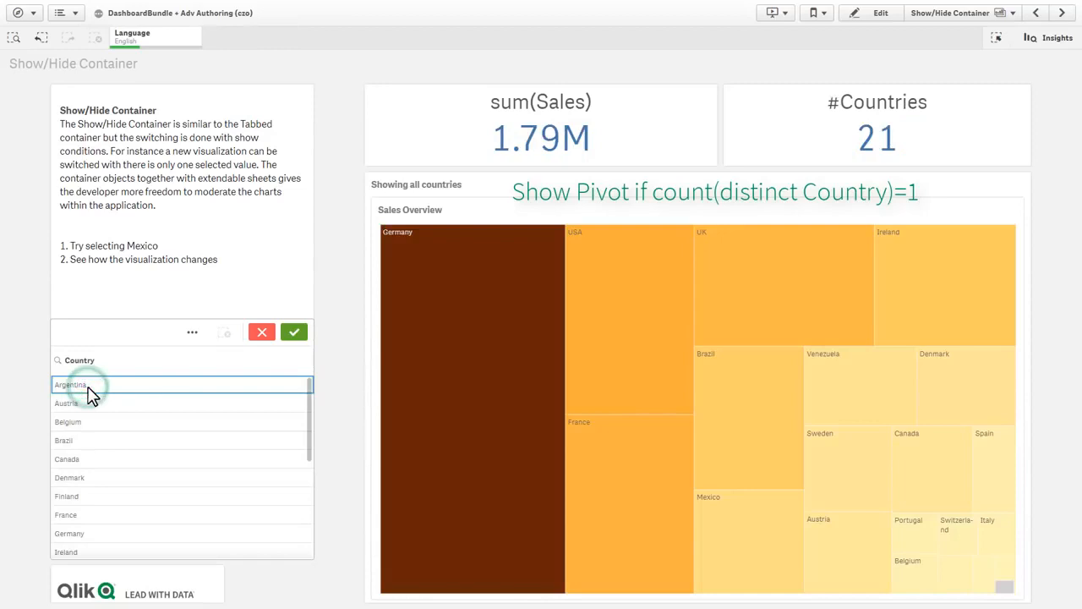
pyautogui.click(93, 459)
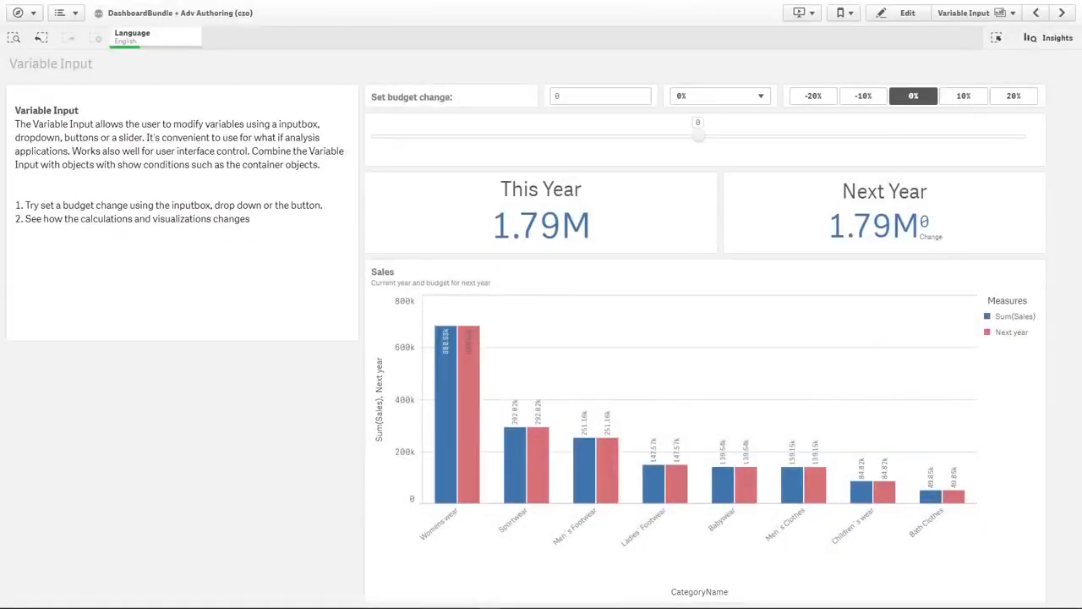
# Try budget changes of 10, -10 by slider, and the preset percentage buttons.
pyautogui.click(600, 95)
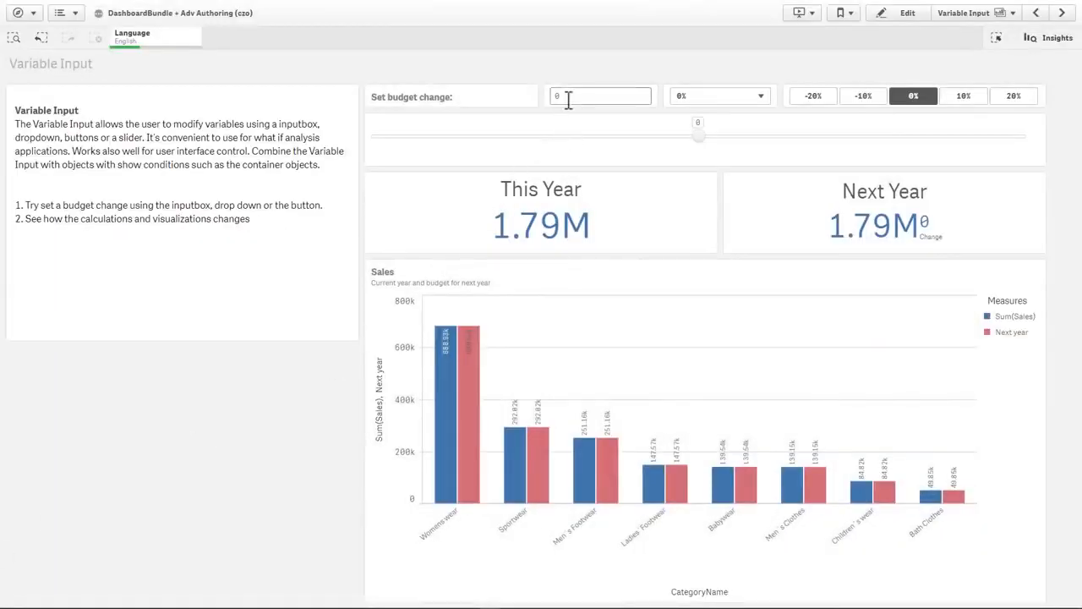
pyautogui.write('10')
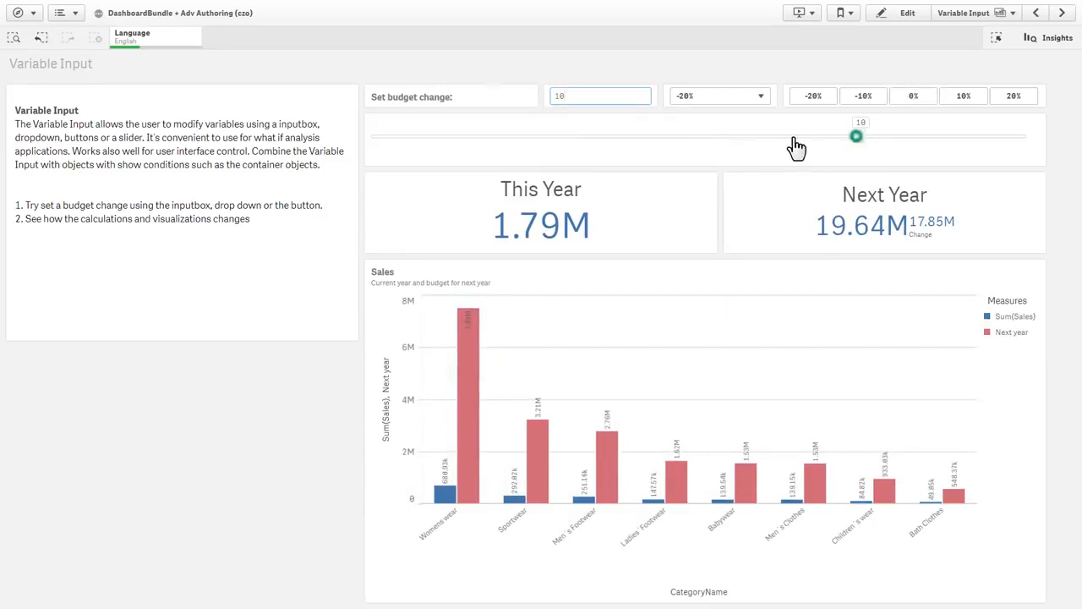
pyautogui.moveTo(856, 137); pyautogui.dragTo(538, 136)
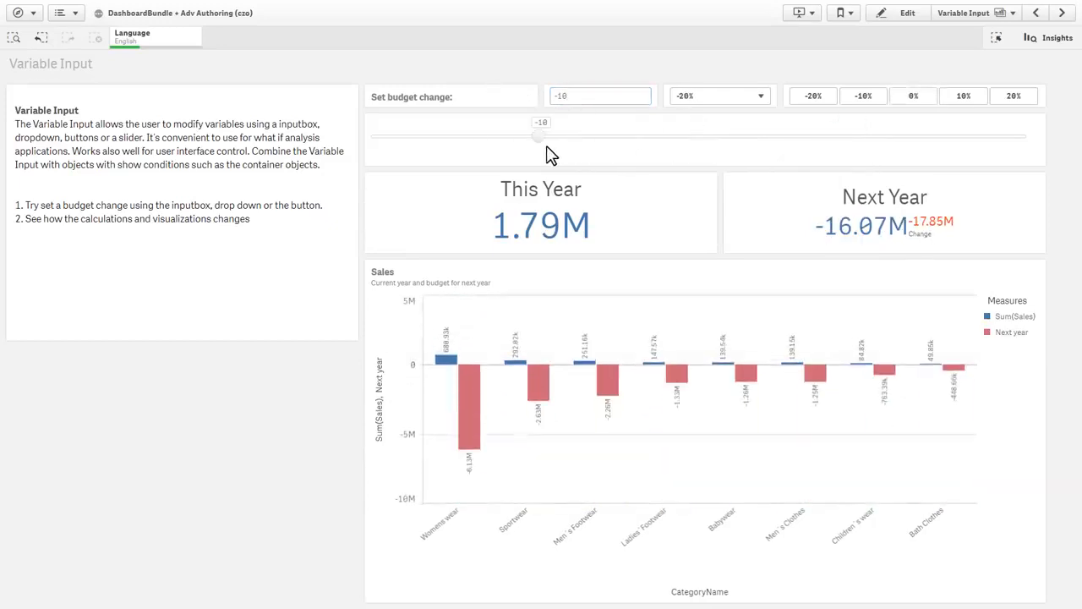
pyautogui.click(863, 96)
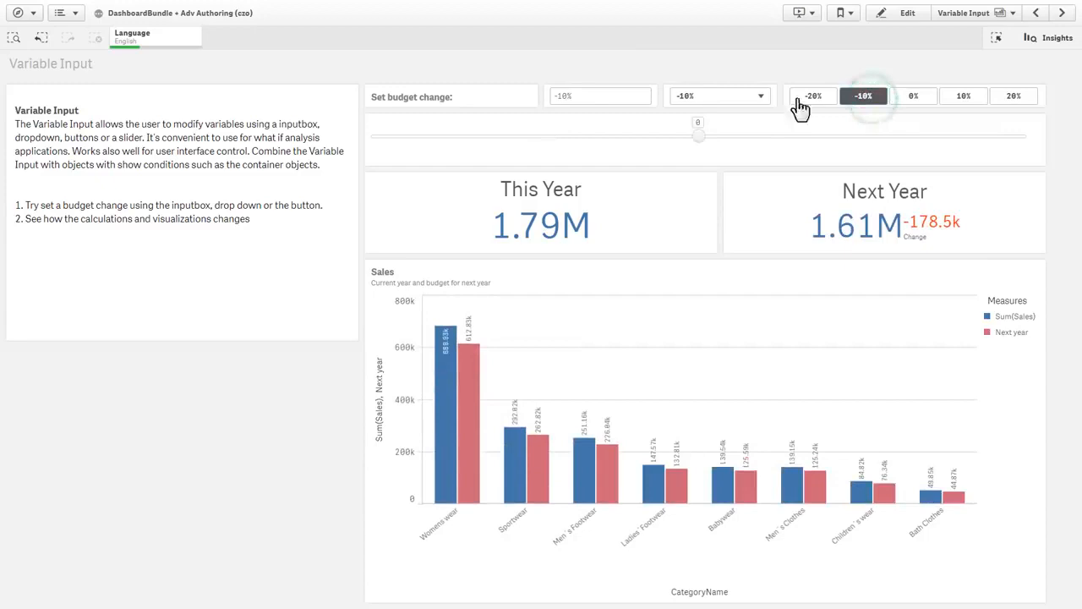
pyautogui.click(1013, 95)
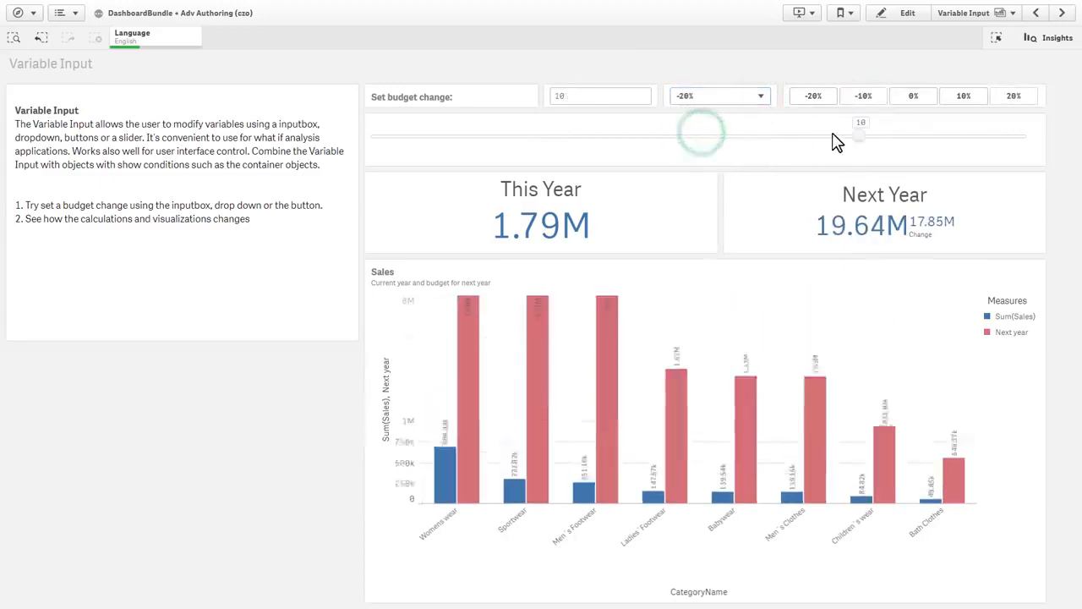
pyautogui.click(963, 96)
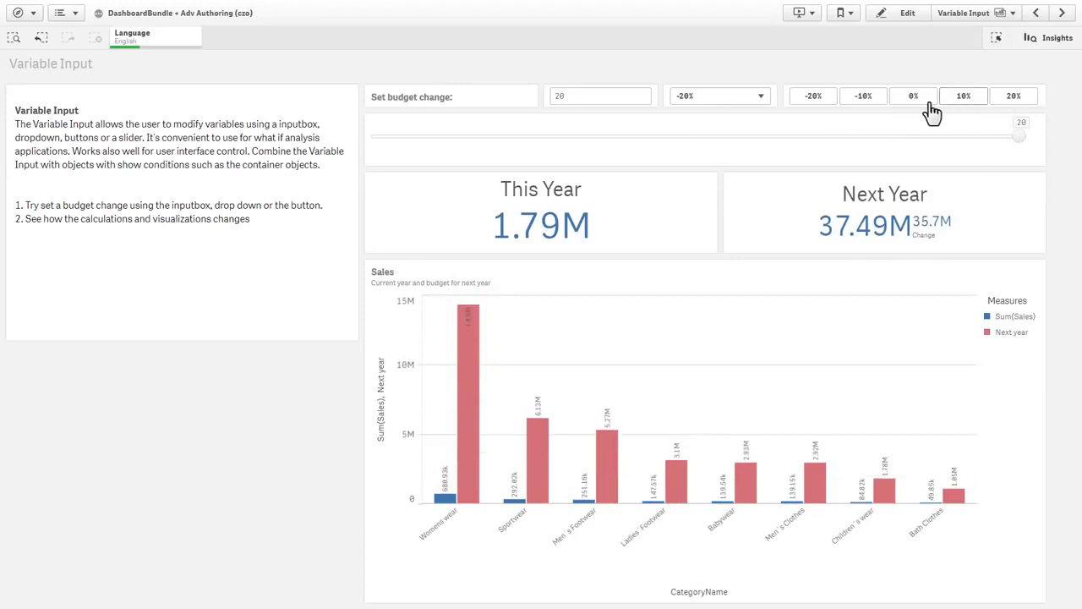
pyautogui.click(1056, 37)
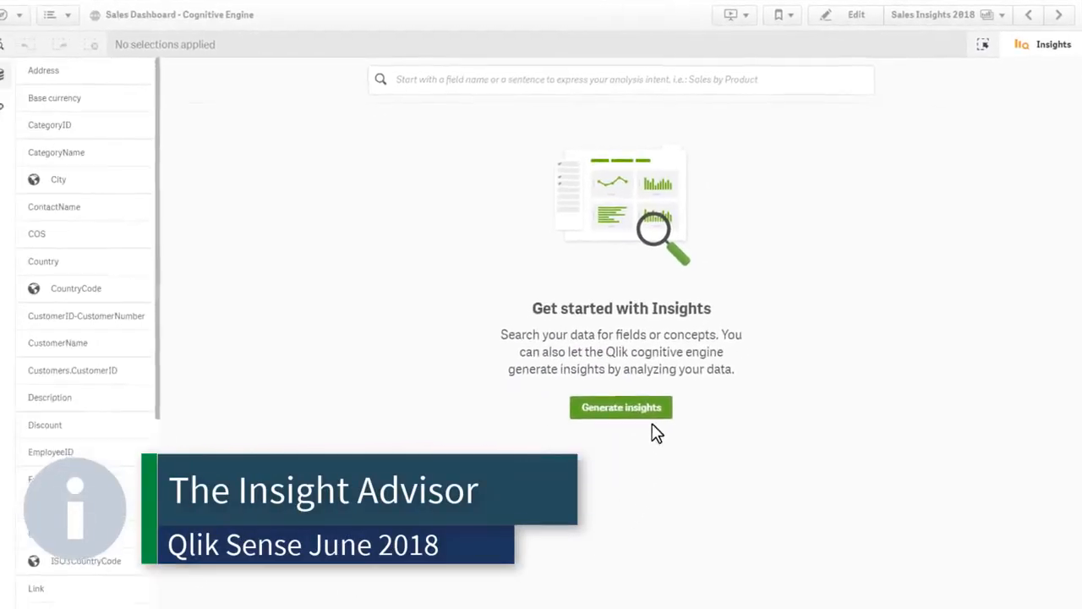
# Generate insights, give feedback on the recommended measure, and swap Satisfaction for Arrival Hour.
pyautogui.click(621, 407)
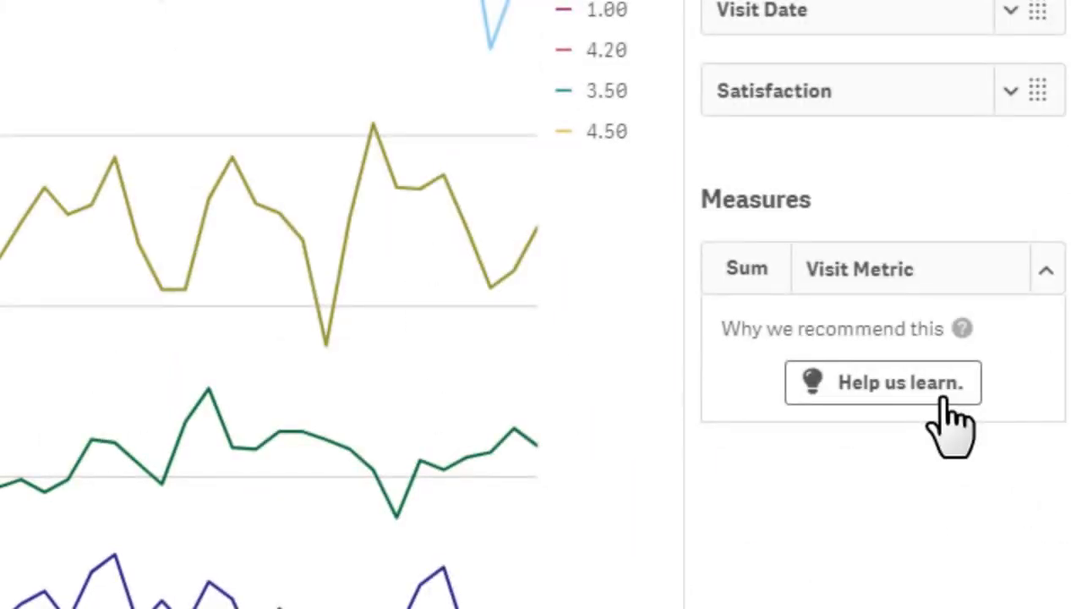
pyautogui.click(883, 382)
pyautogui.write('aRRIV')
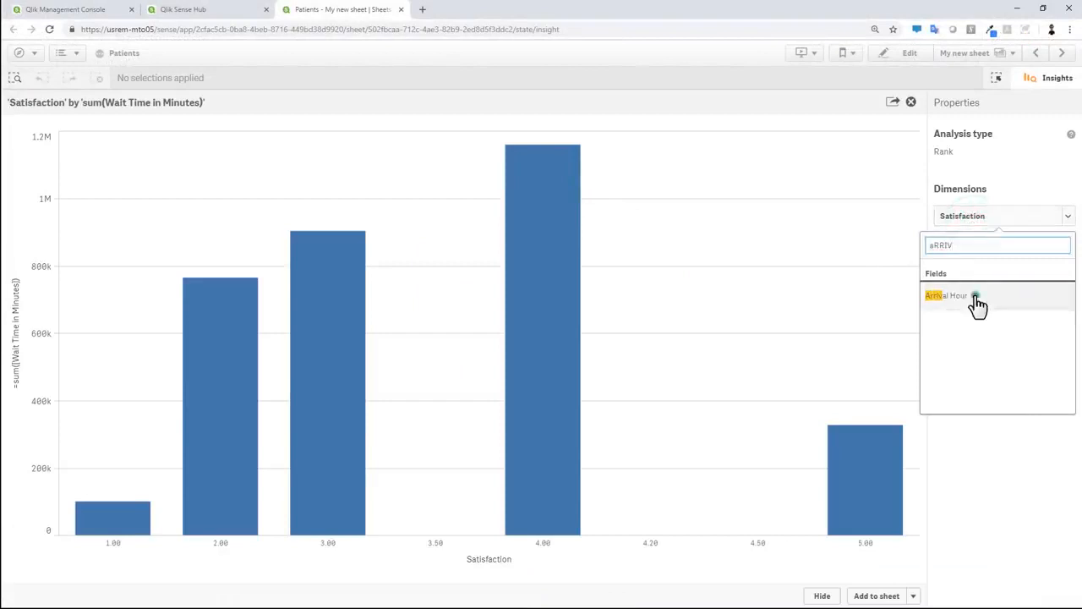
pyautogui.click(947, 295)
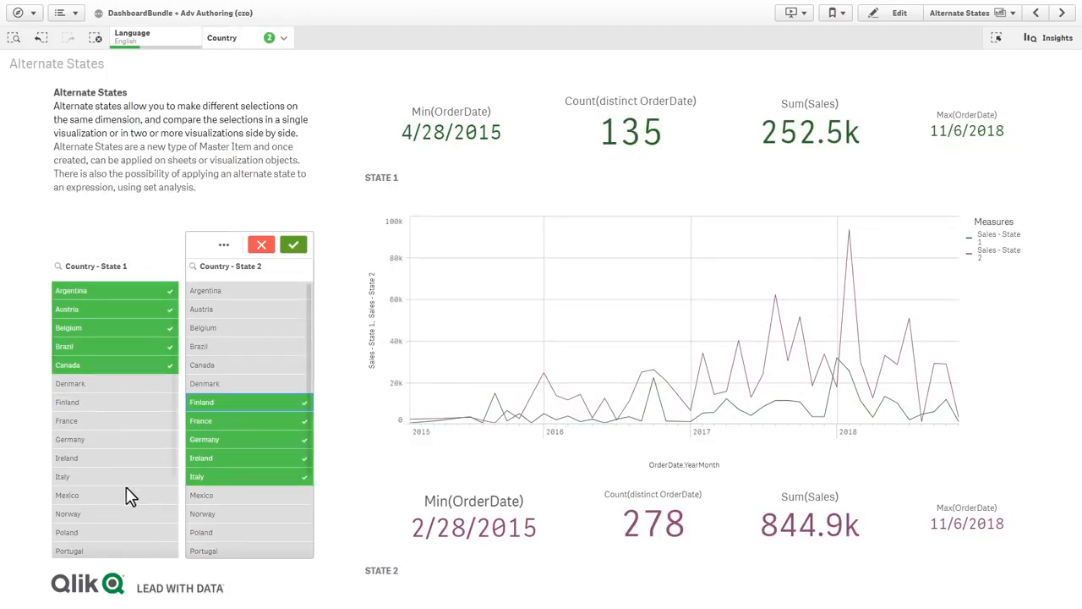
# Clear all country selections, then select Finland for State 1 and a country for State 2.
pyautogui.click(294, 244)
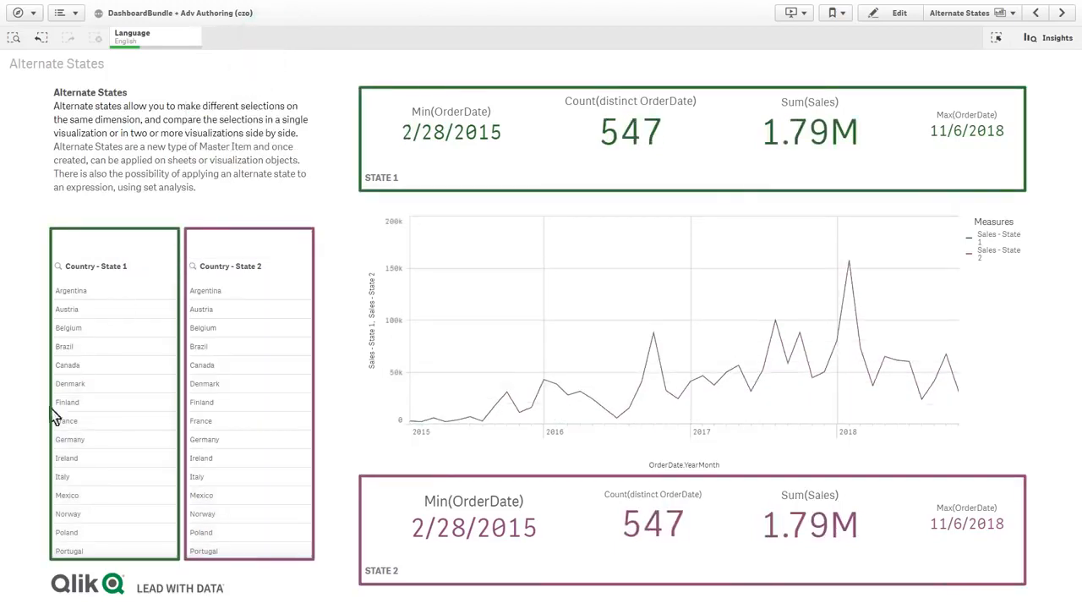
pyautogui.click(67, 401)
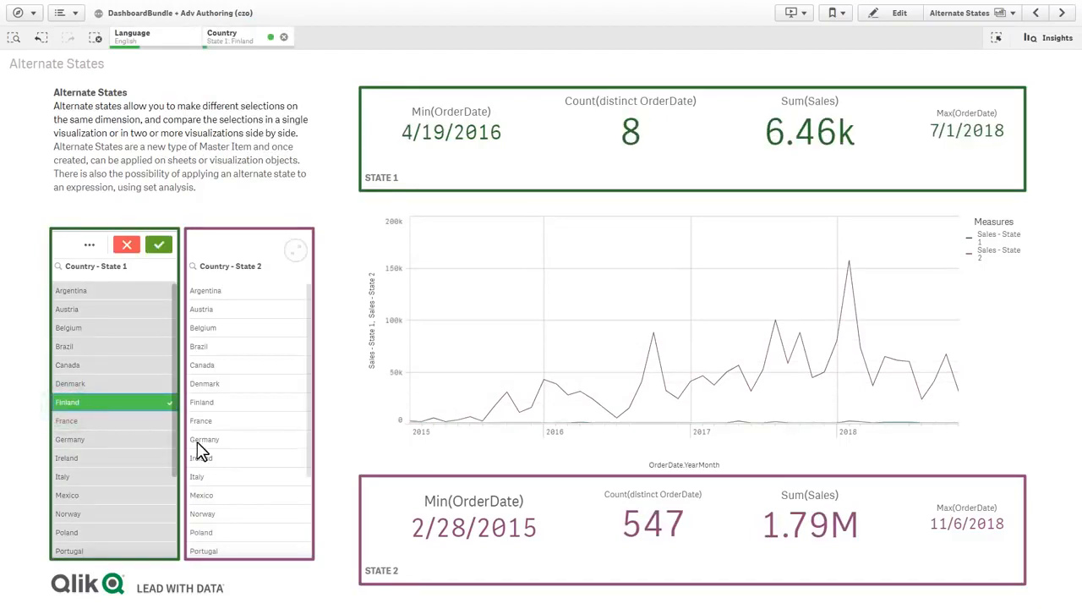
pyautogui.click(203, 439)
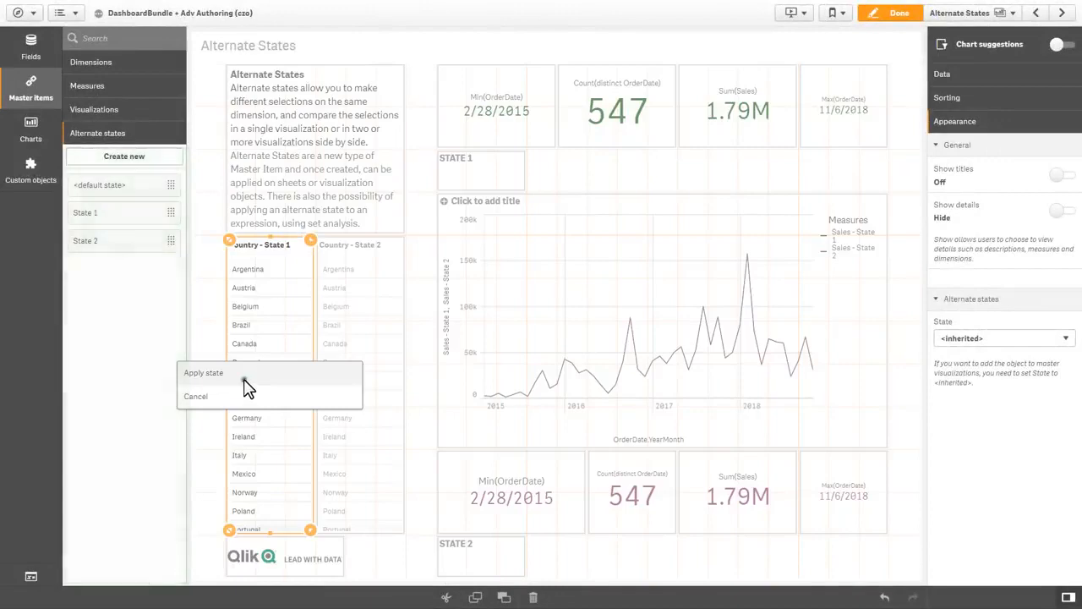
# Drag the State 1 alternate state onto the first Country filter pane and apply it.
pyautogui.click(203, 372)
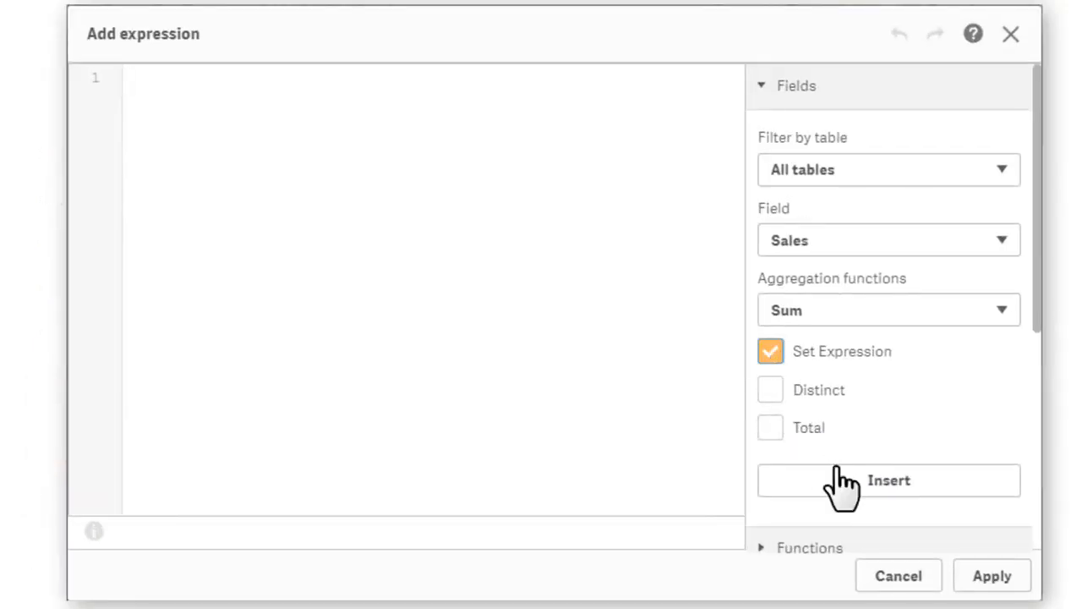
# Add a KPI with Sum({<Country={'USA'}>} Sales), selecting USA on the map, showing 16.54M.
pyautogui.click(888, 480)
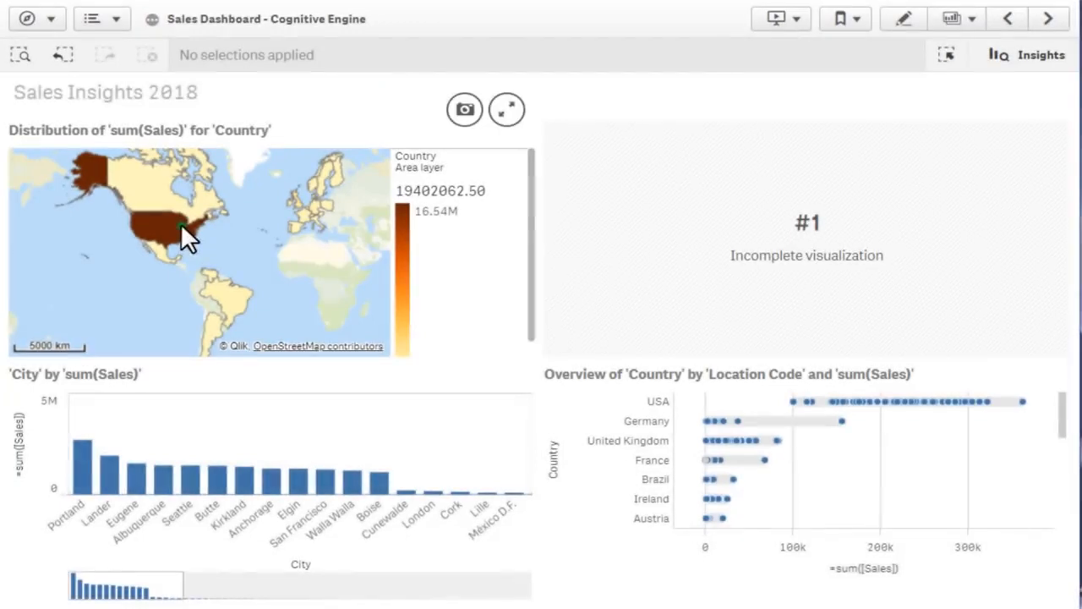
pyautogui.click(182, 233)
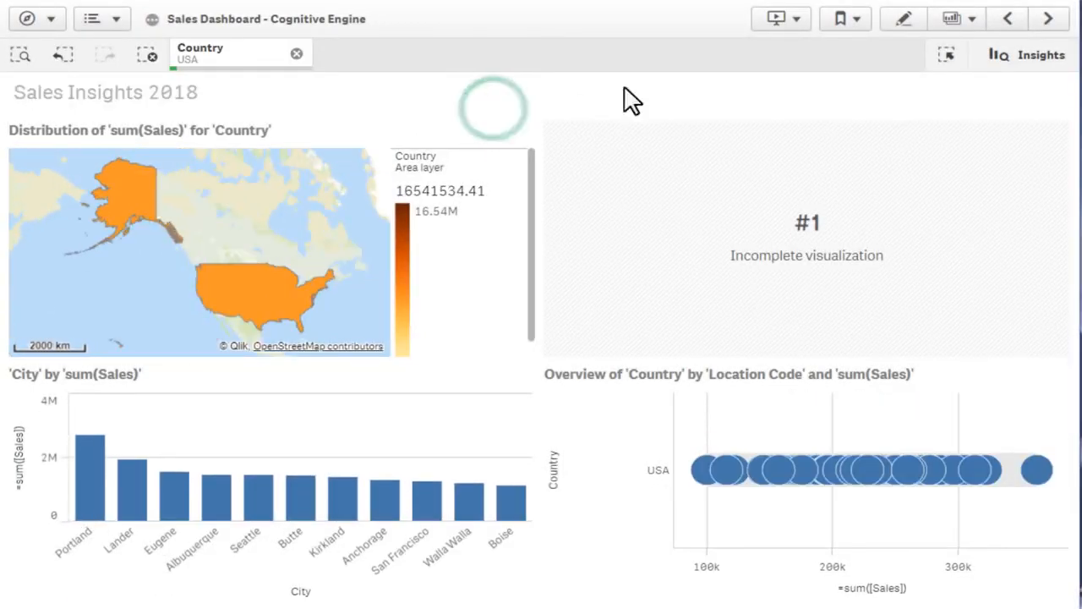
pyautogui.click(903, 19)
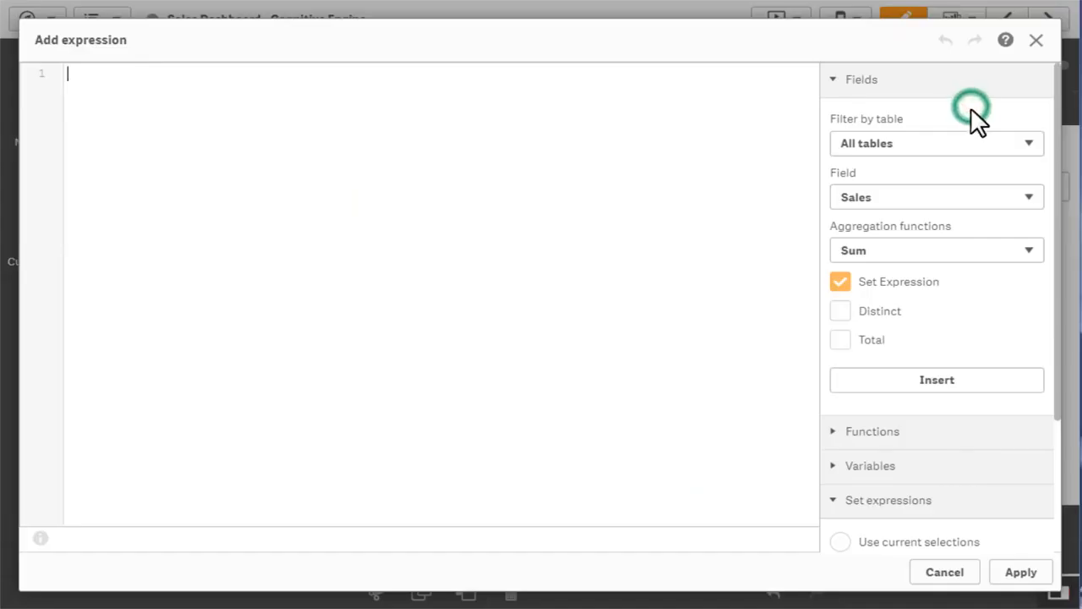
pyautogui.click(936, 380)
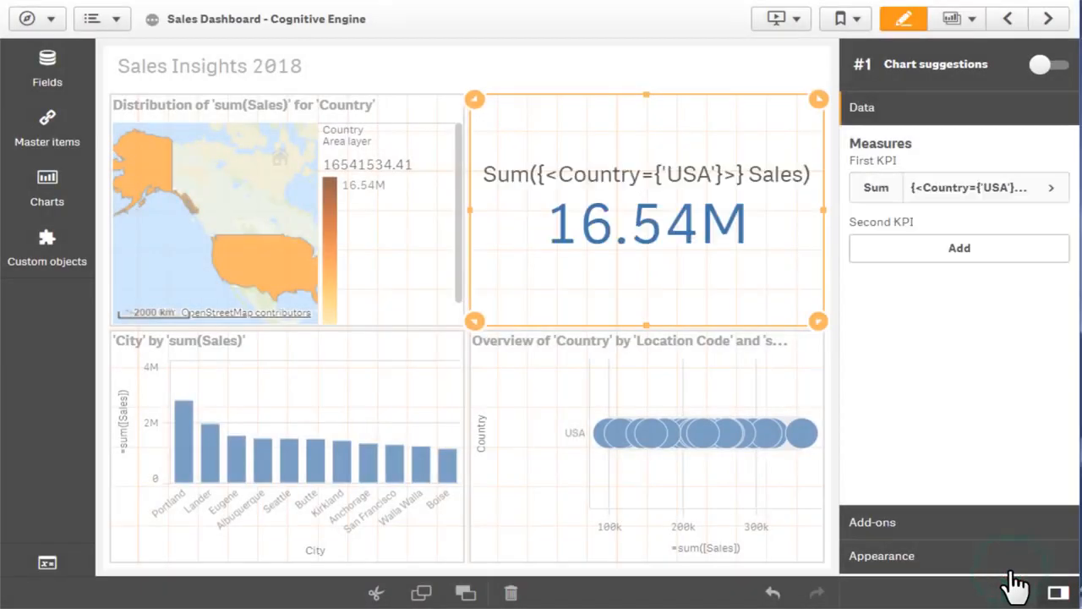
pyautogui.click(904, 18)
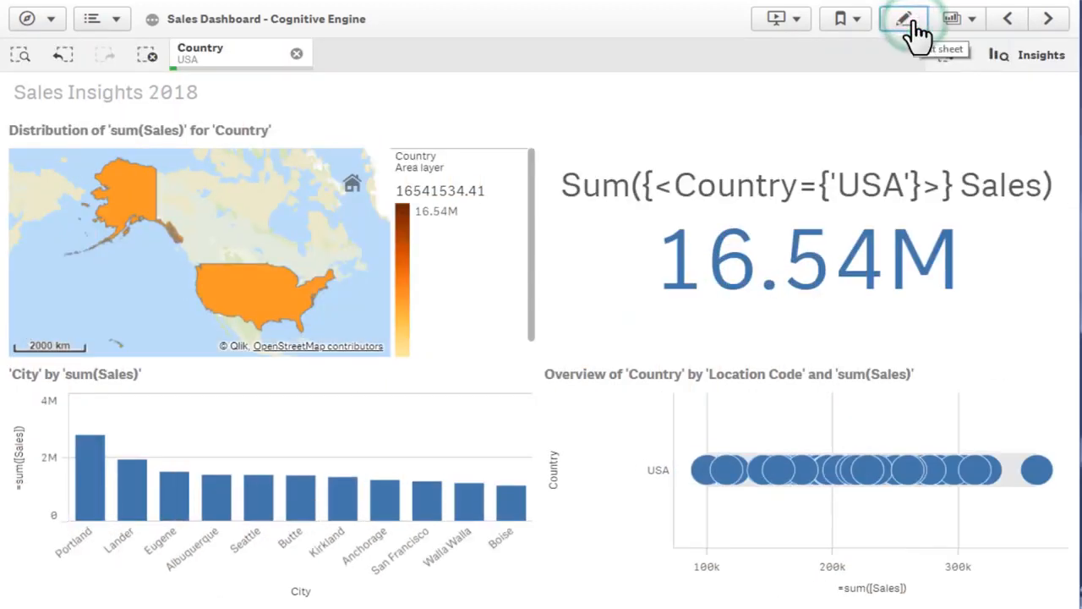
pyautogui.click(903, 19)
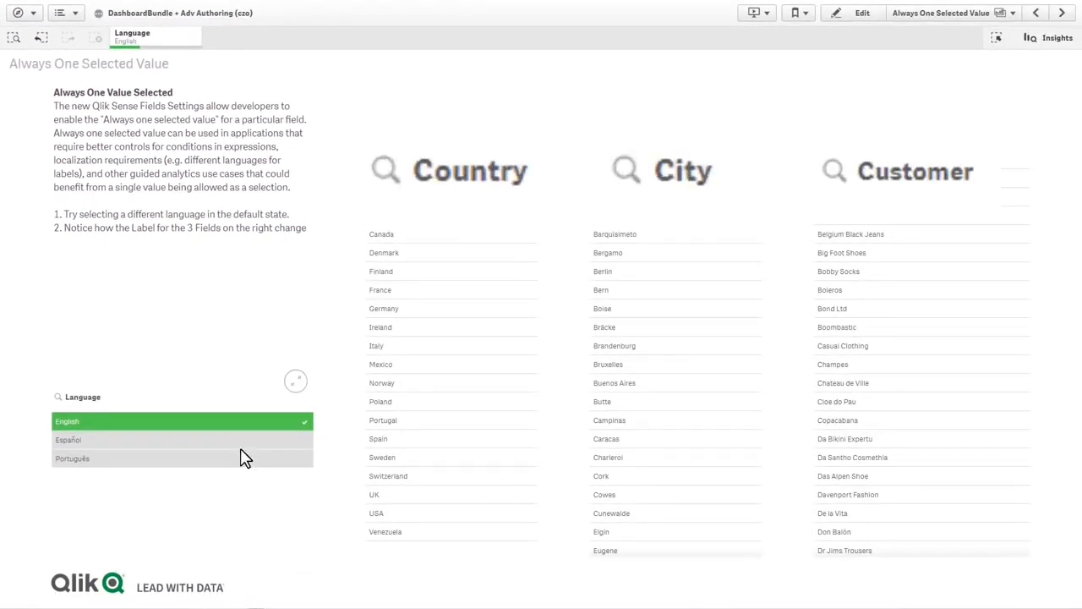
# Select Português in Language and open Language's field settings with always one selected value.
pyautogui.click(68, 439)
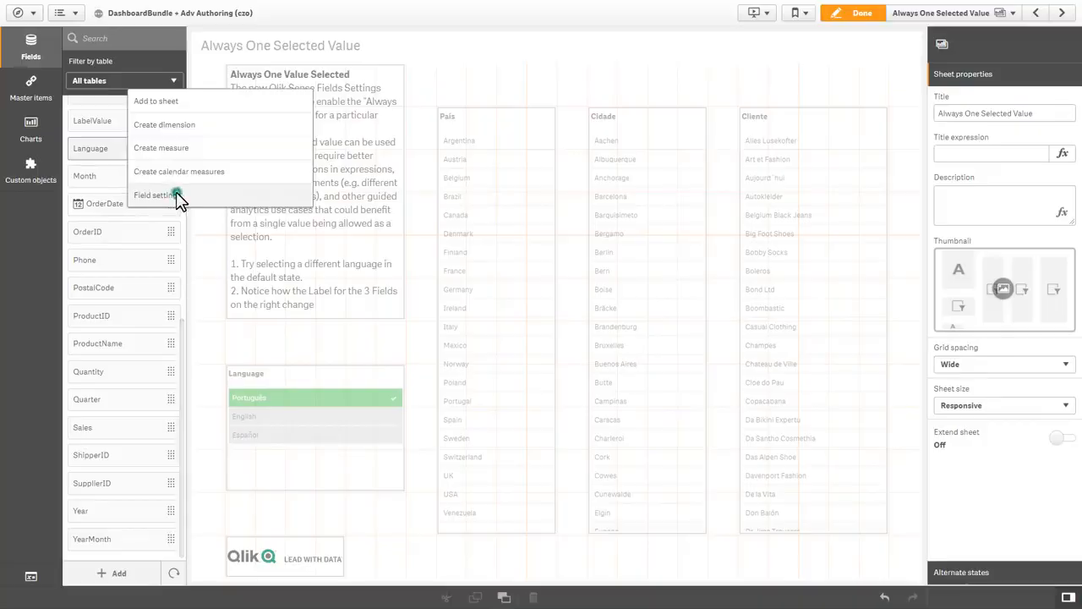
pyautogui.click(156, 194)
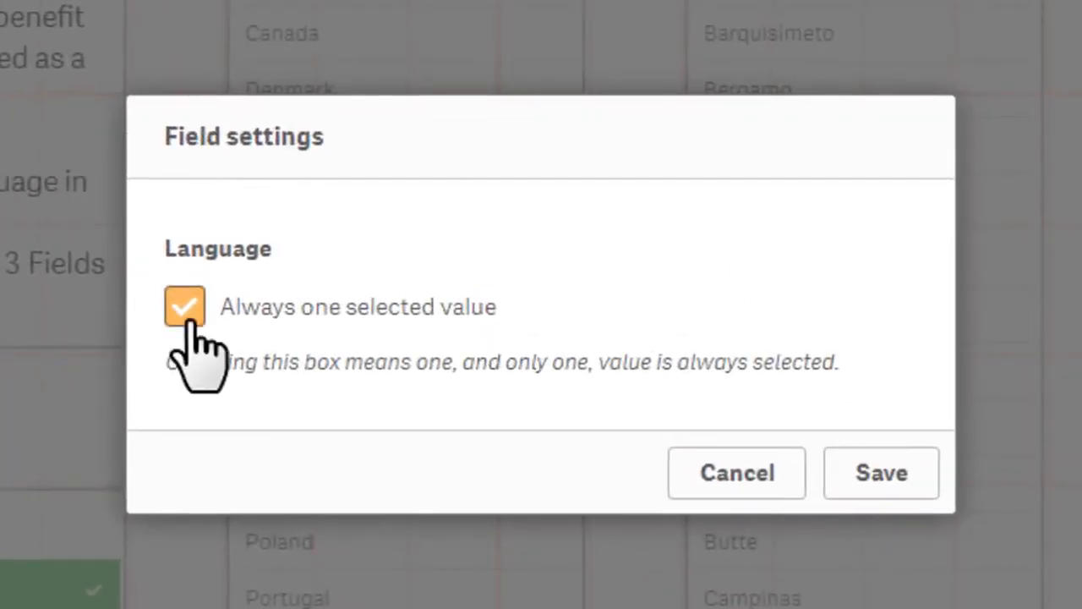